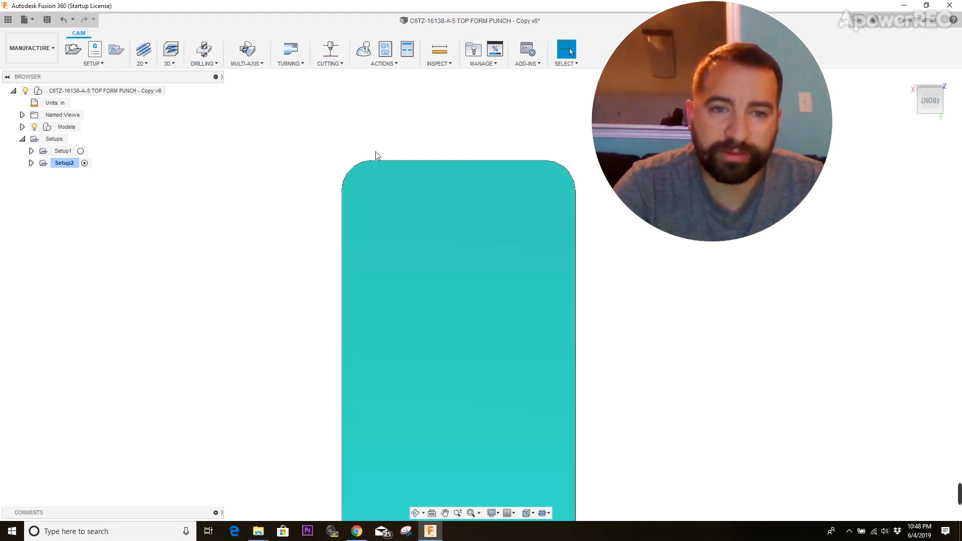
mouse_move(505, 160)
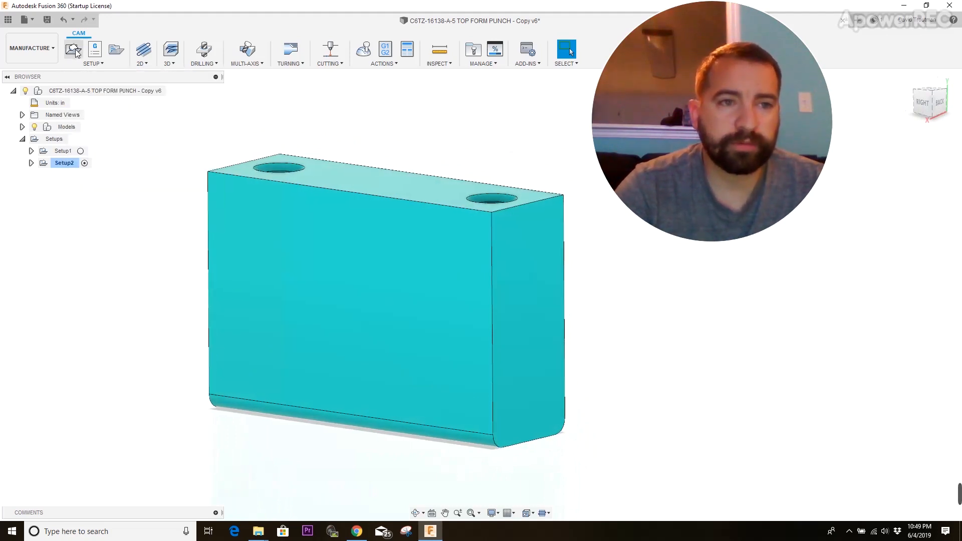
Step: Start a new setup with orientation set to 'Select Z axis/plane & X axis'
left_click(72, 49)
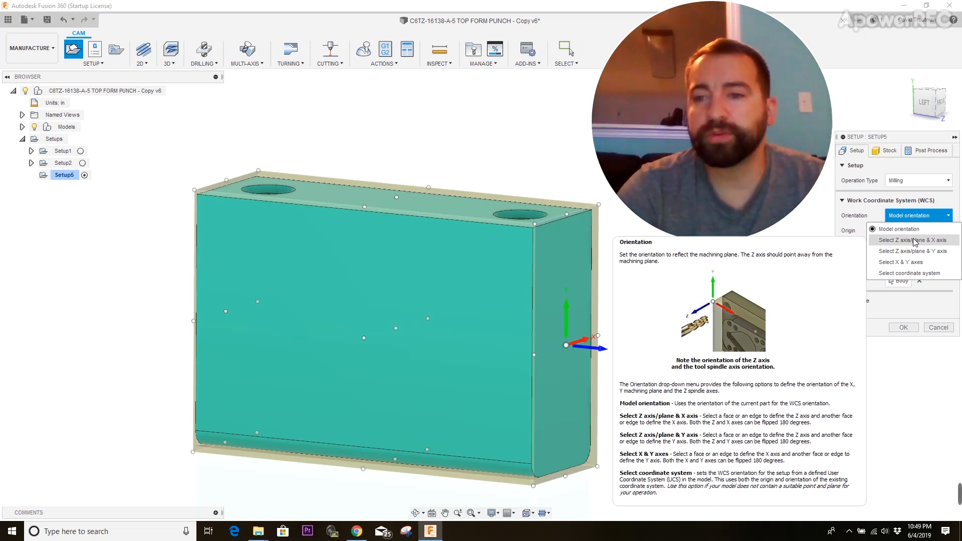
left_click(911, 240)
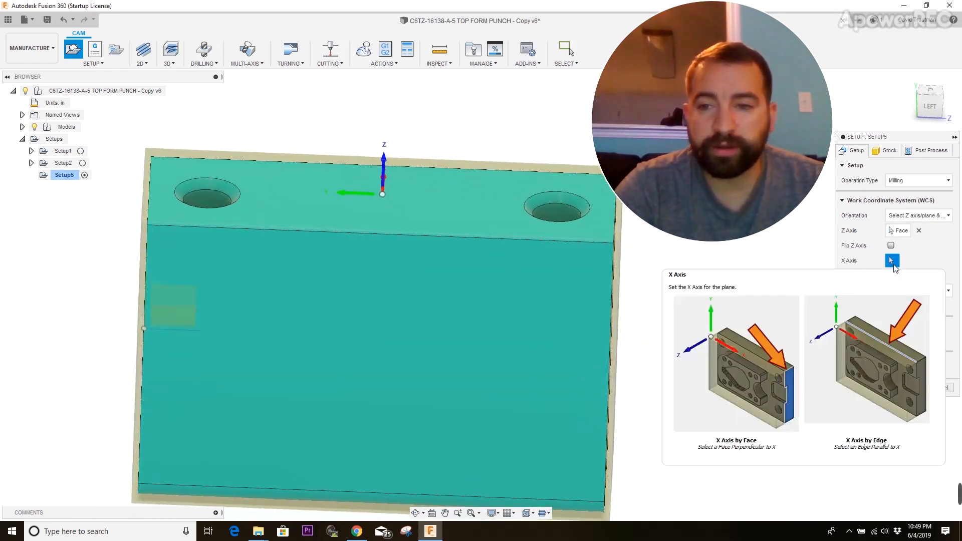
Step: Use the top face edge as the X axis and flip its direction
left_click(891, 261)
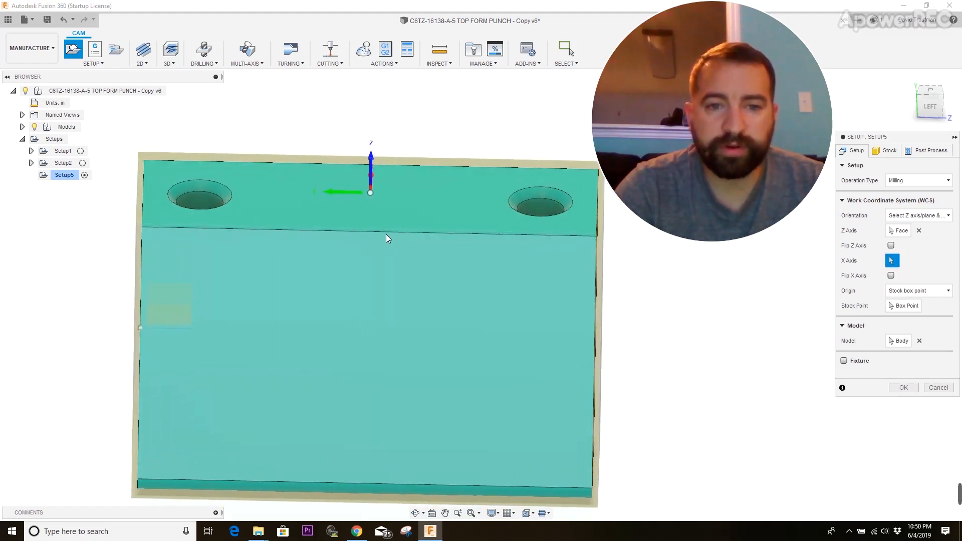
left_click(381, 236)
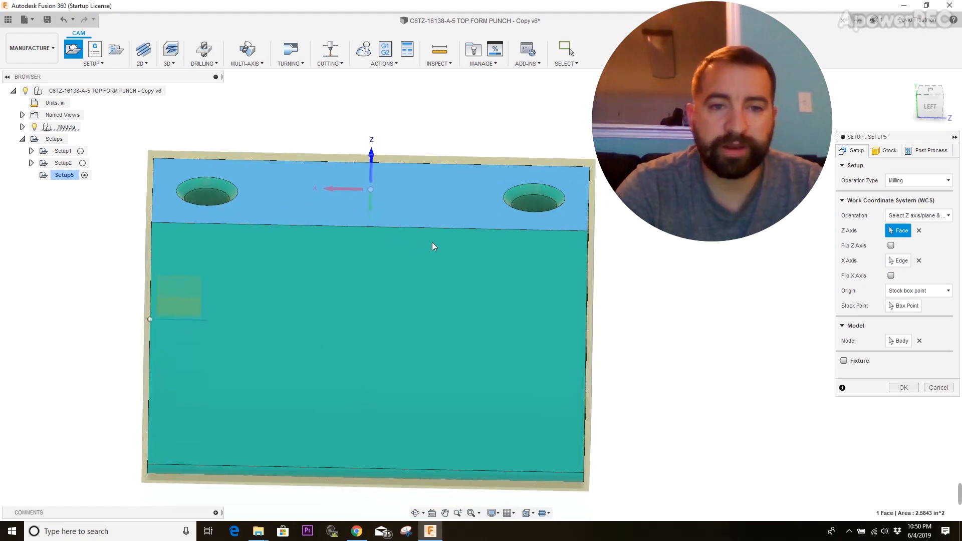
mouse_move(382, 204)
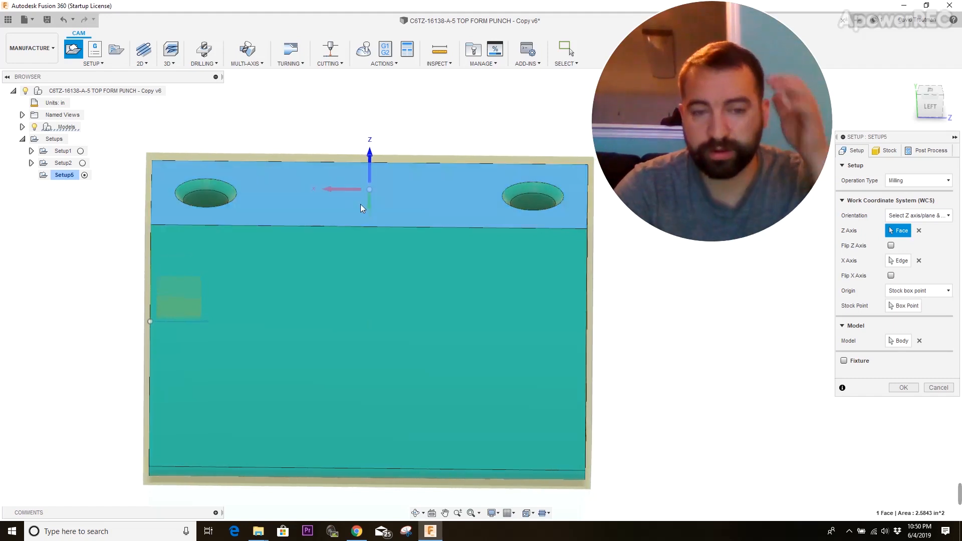
mouse_move(347, 217)
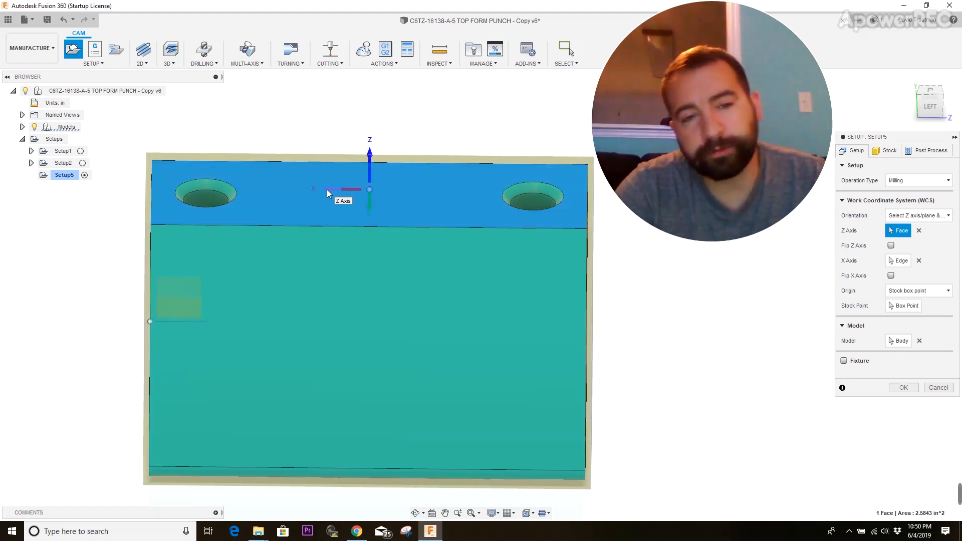
left_click(889, 275)
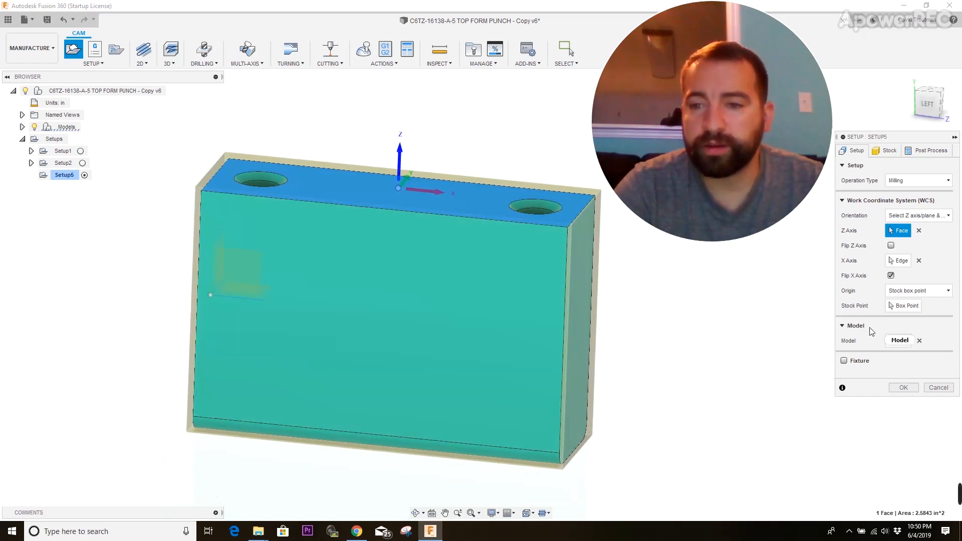
left_click(900, 341)
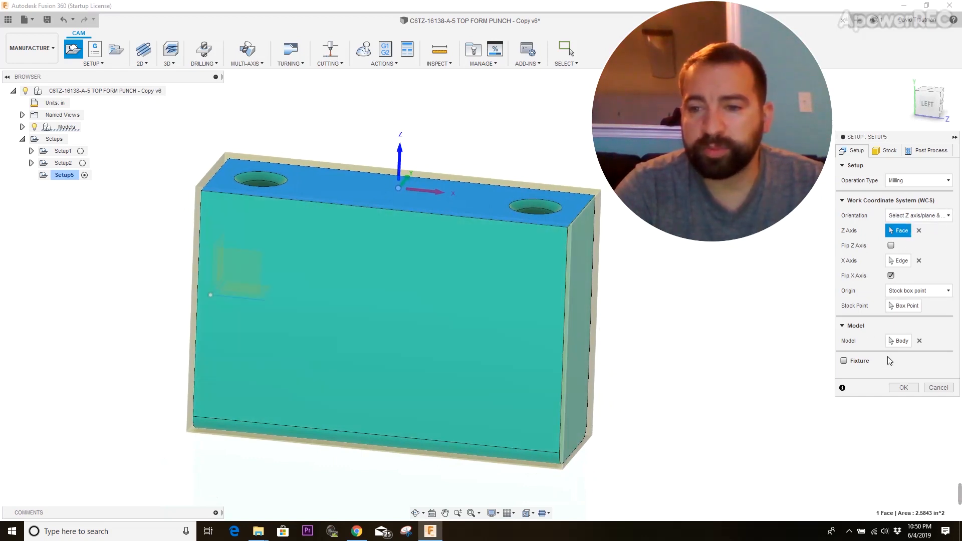
mouse_move(898, 341)
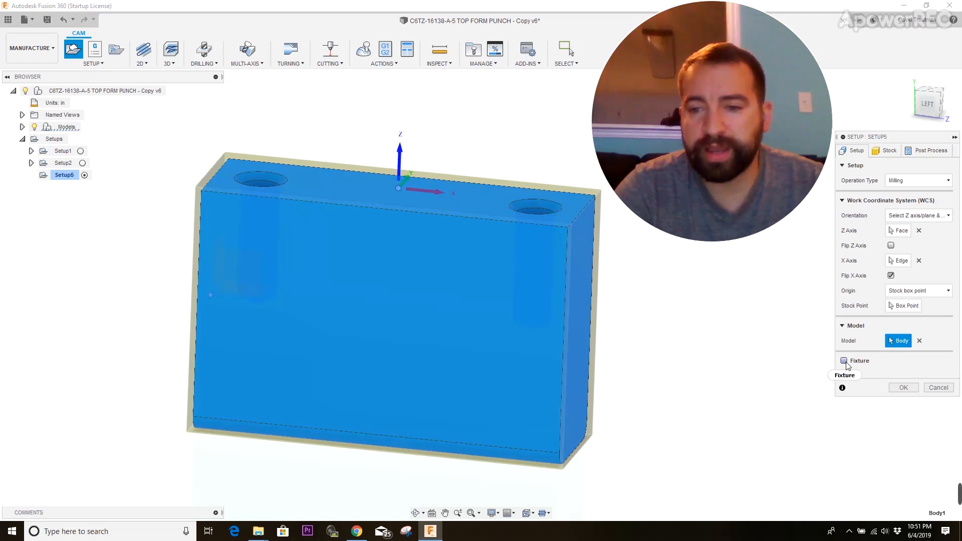
mouse_move(845, 361)
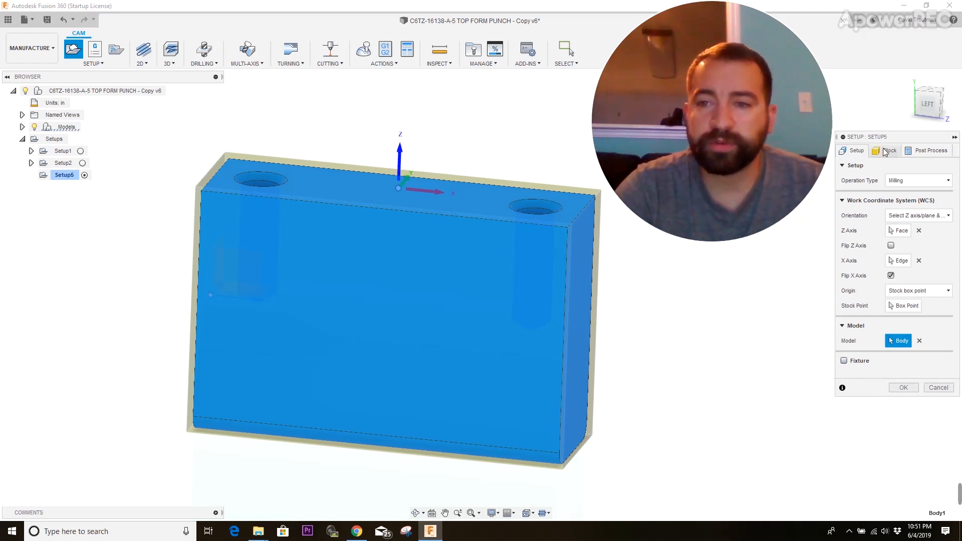
Step: Switch the setup's stock mode to Fixed size box
left_click(888, 150)
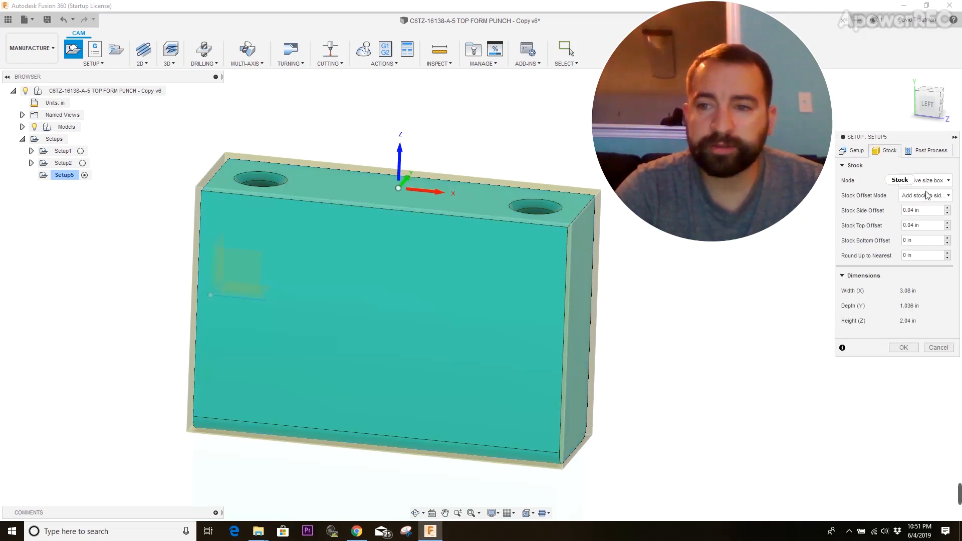
left_click(922, 179)
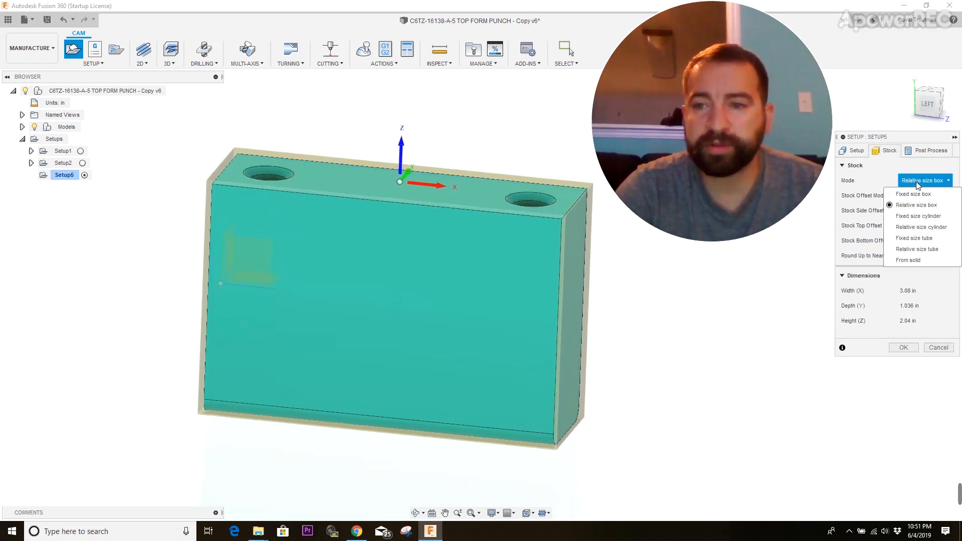
mouse_move(909, 260)
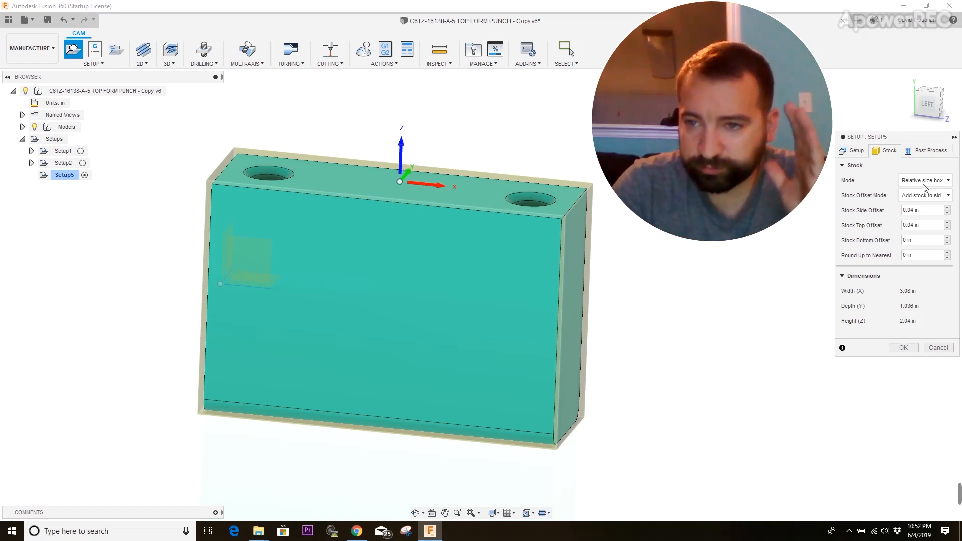
left_click(922, 179)
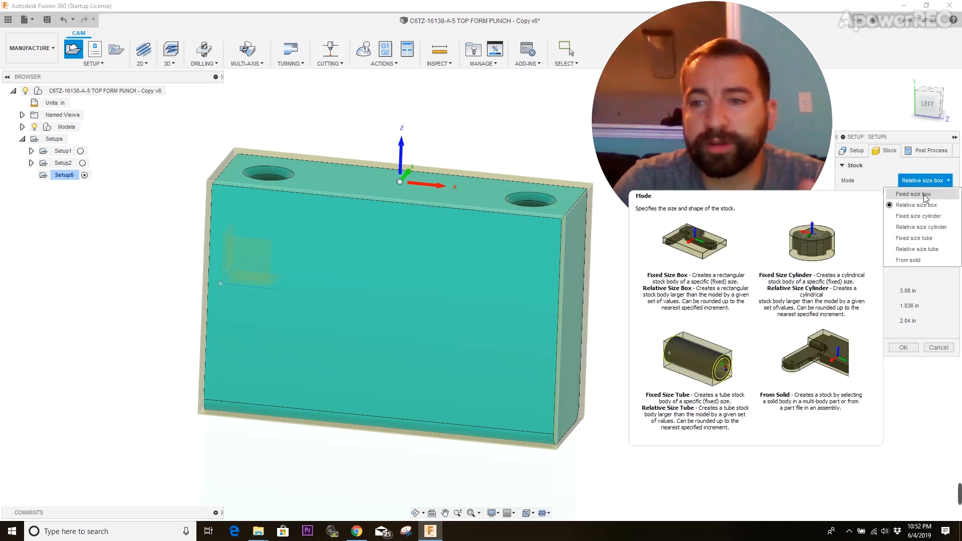
left_click(914, 193)
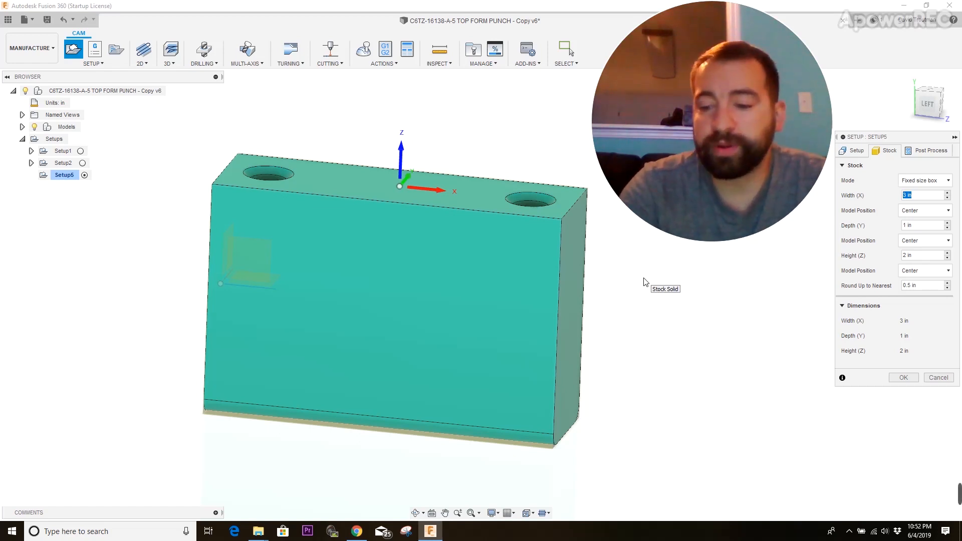
Step: Size the stock box 3.125 in wide, 1.125 in deep and 2.25 in tall
type("3.125")
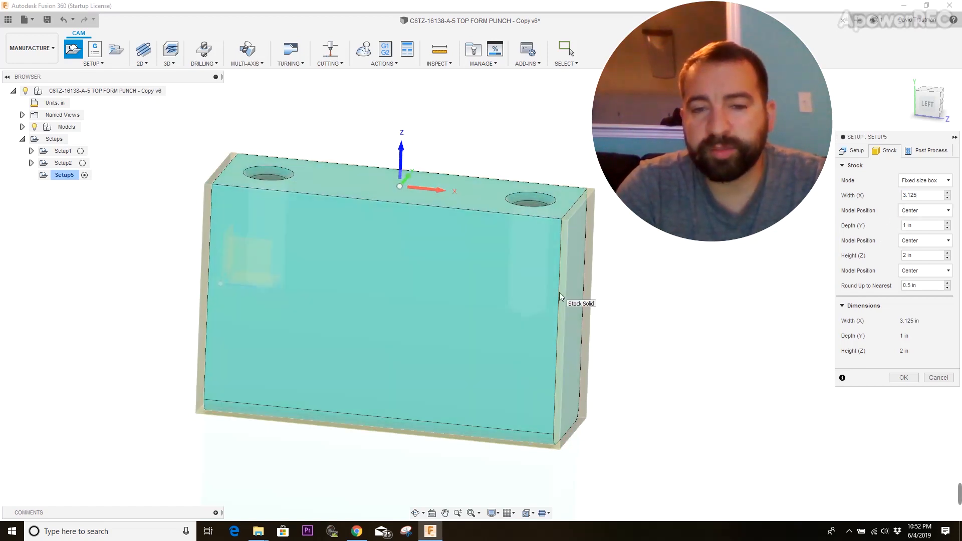
mouse_move(504, 268)
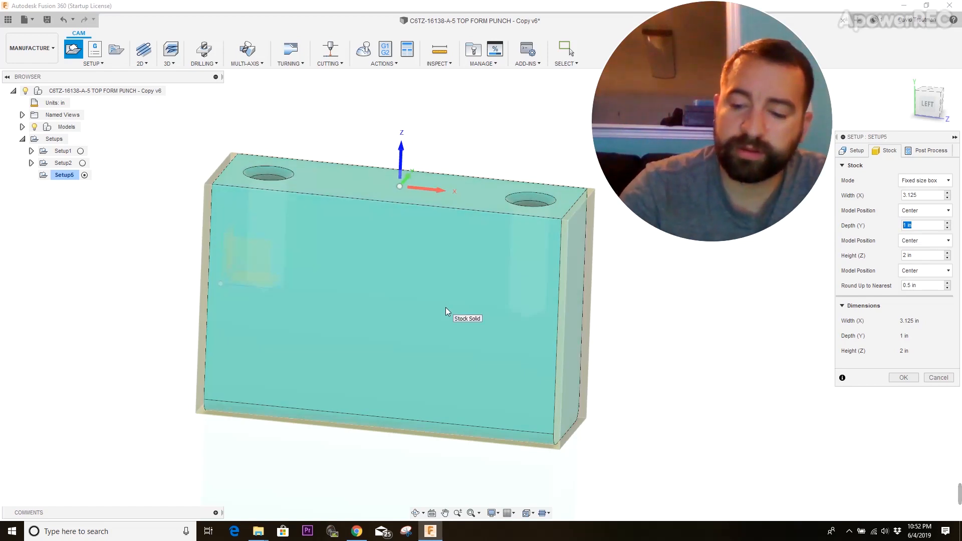
type("1.125")
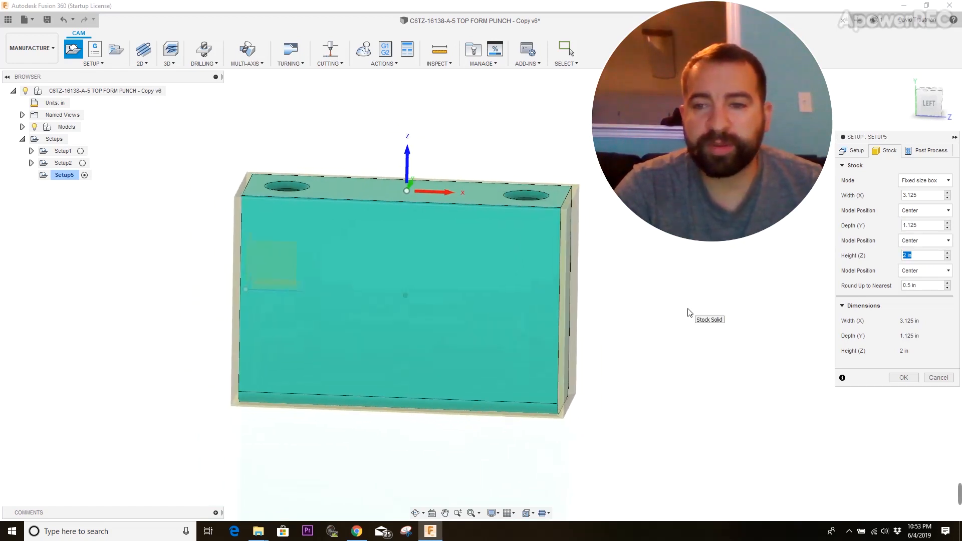
type("2.25")
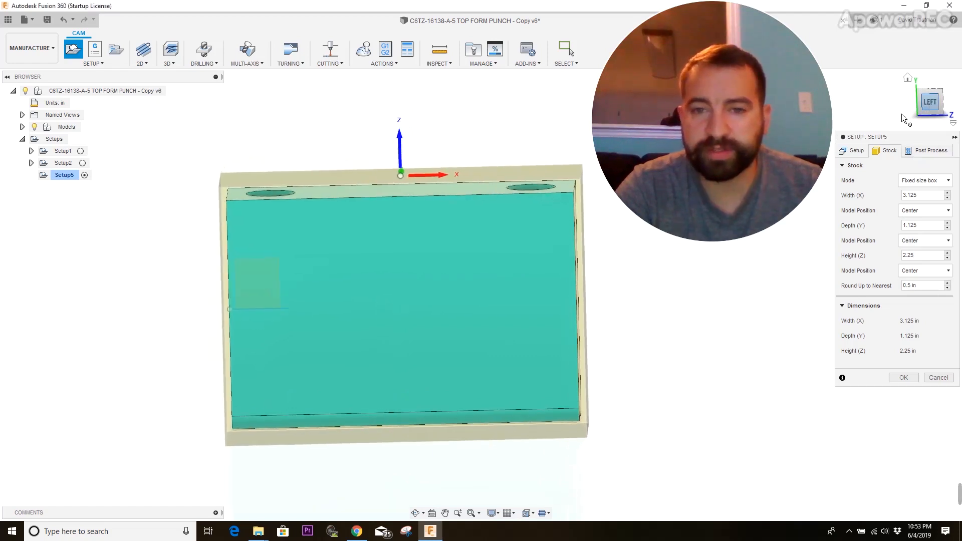
left_click(930, 103)
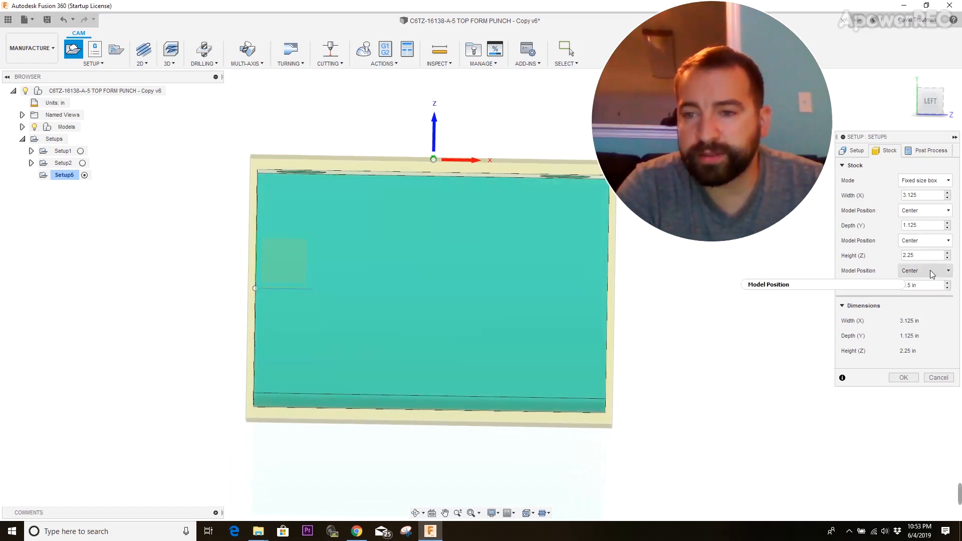
Step: Position the stock Offset from top (+Z) by .0125 in
left_click(922, 271)
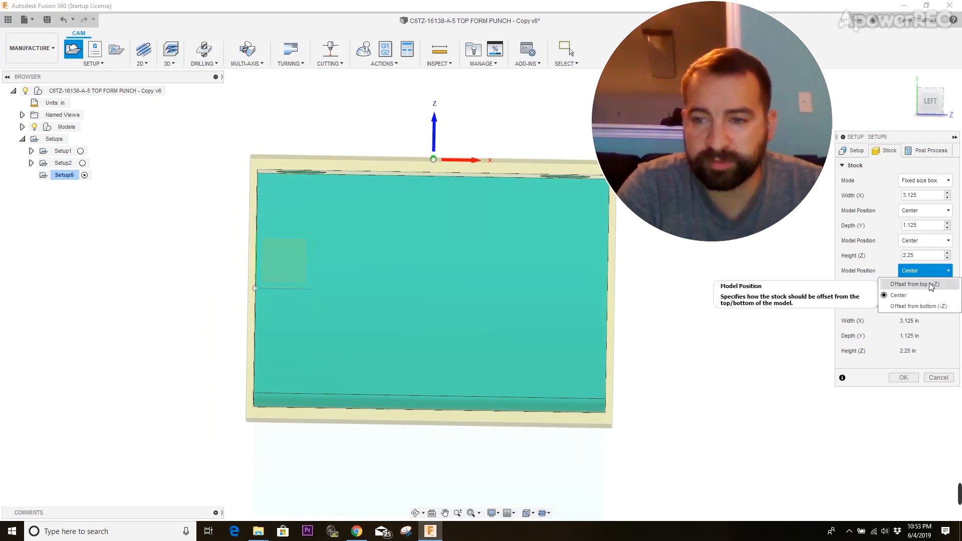
left_click(913, 284)
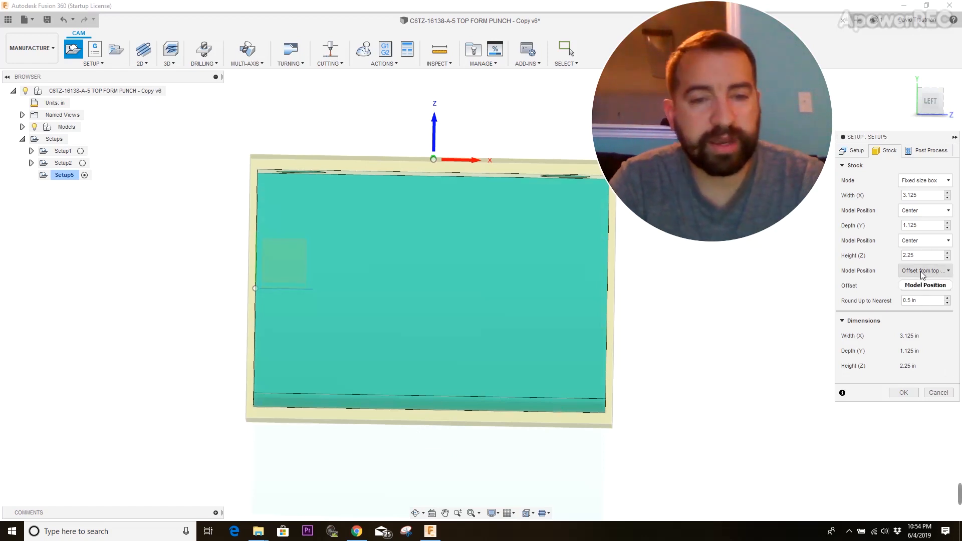
left_click(922, 285)
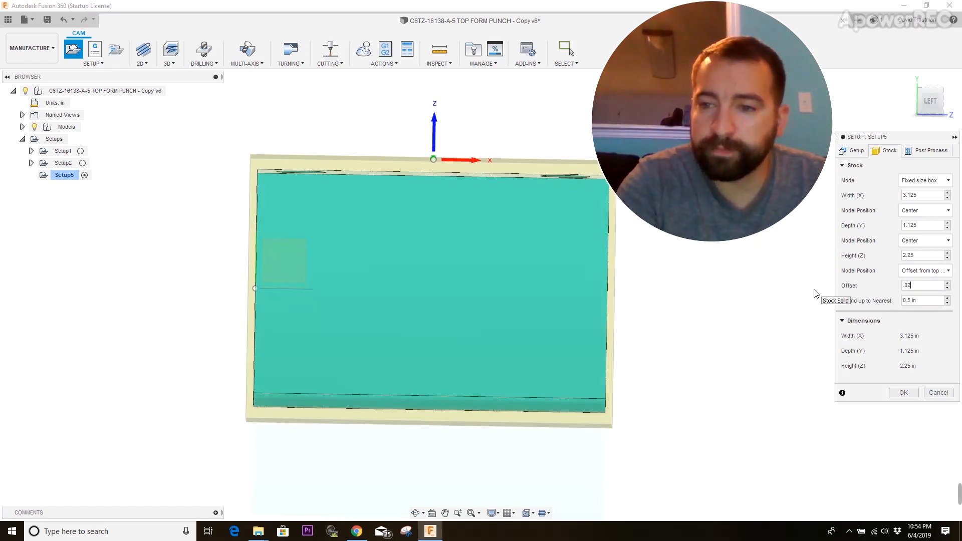
type(".0125")
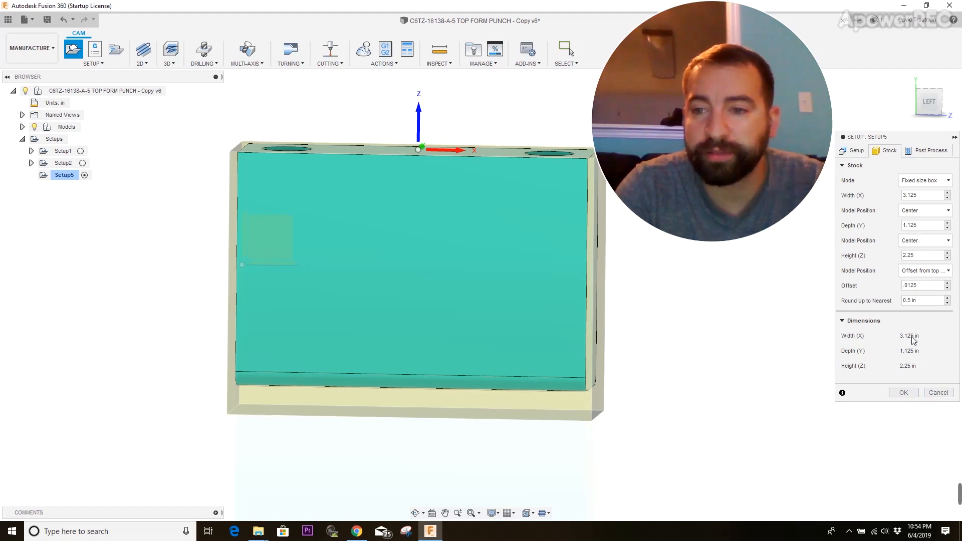
mouse_move(901, 368)
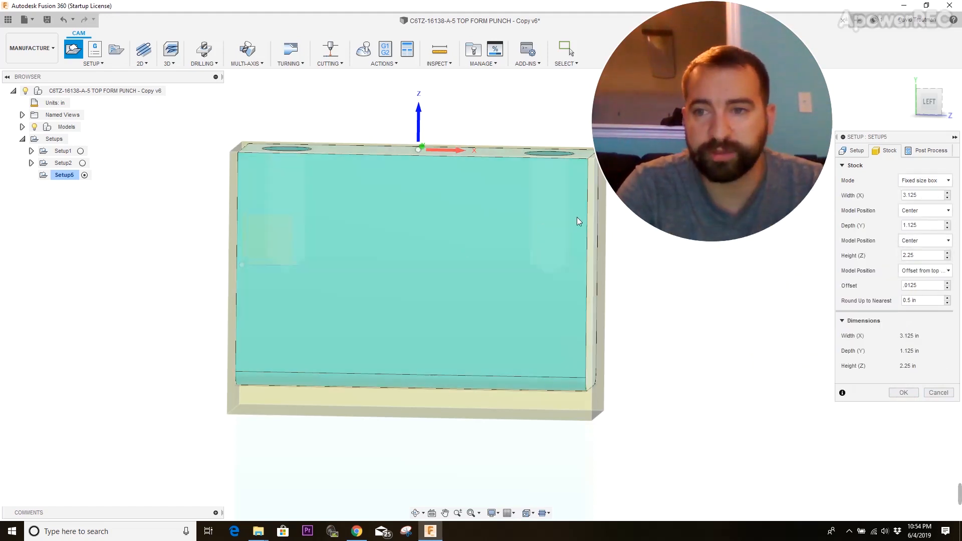
Step: Set the post-process WCS offset to 1 and confirm the setup
left_click(930, 151)
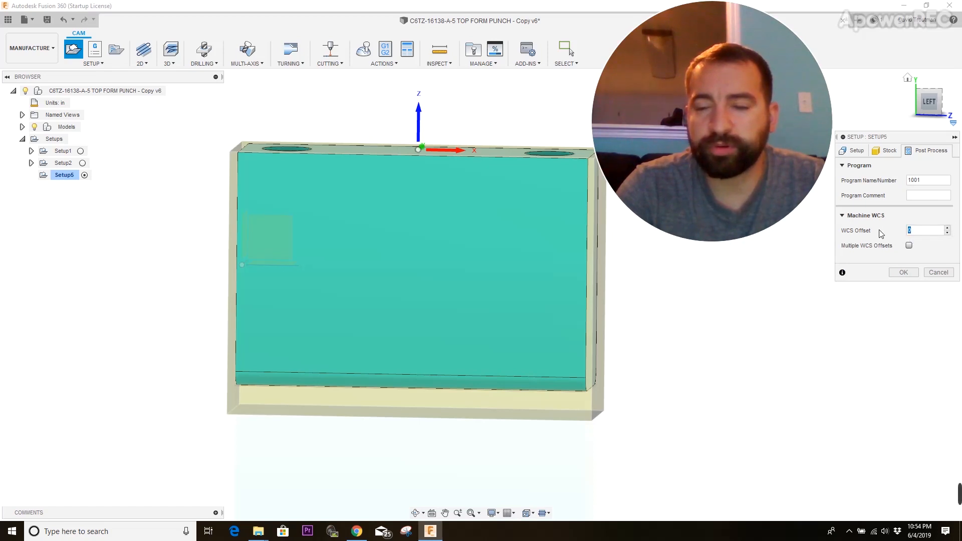
mouse_move(769, 251)
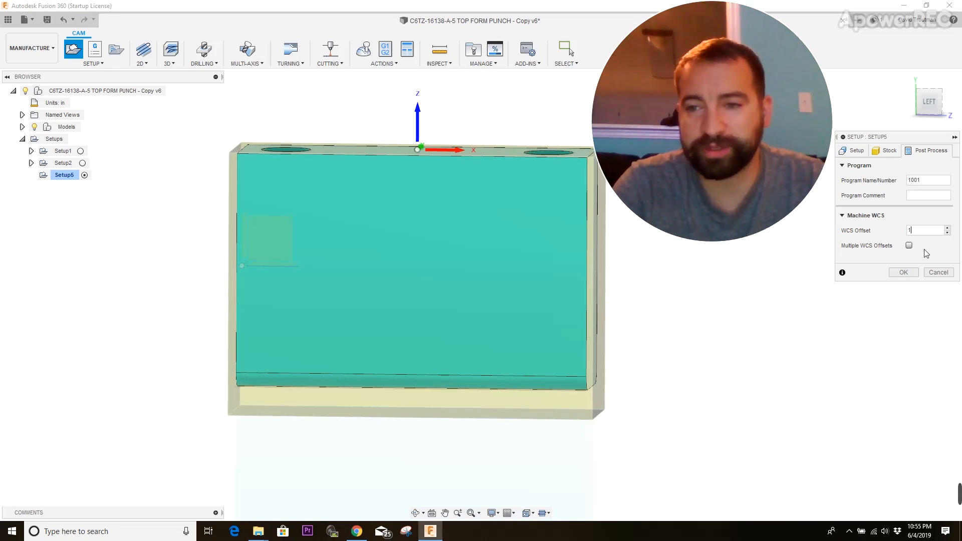
mouse_move(878, 241)
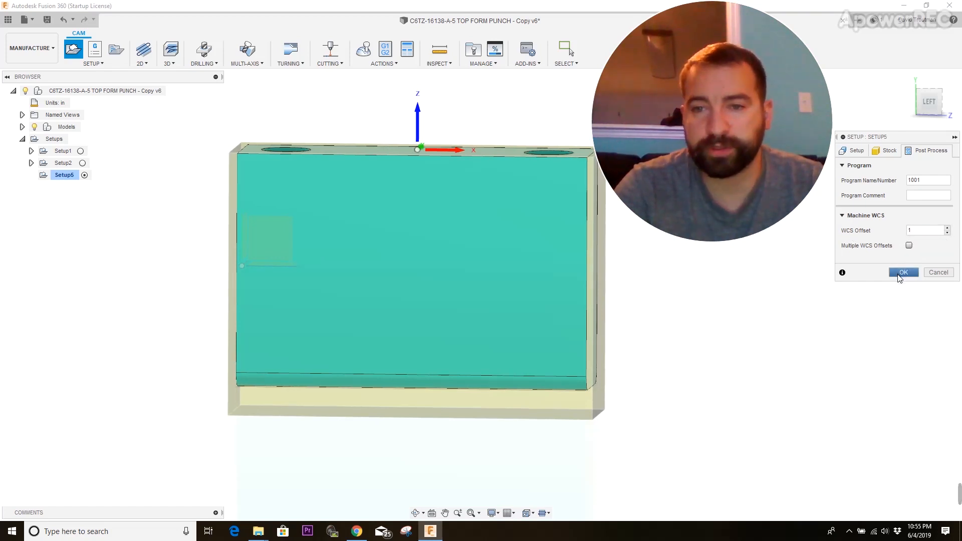
left_click(902, 273)
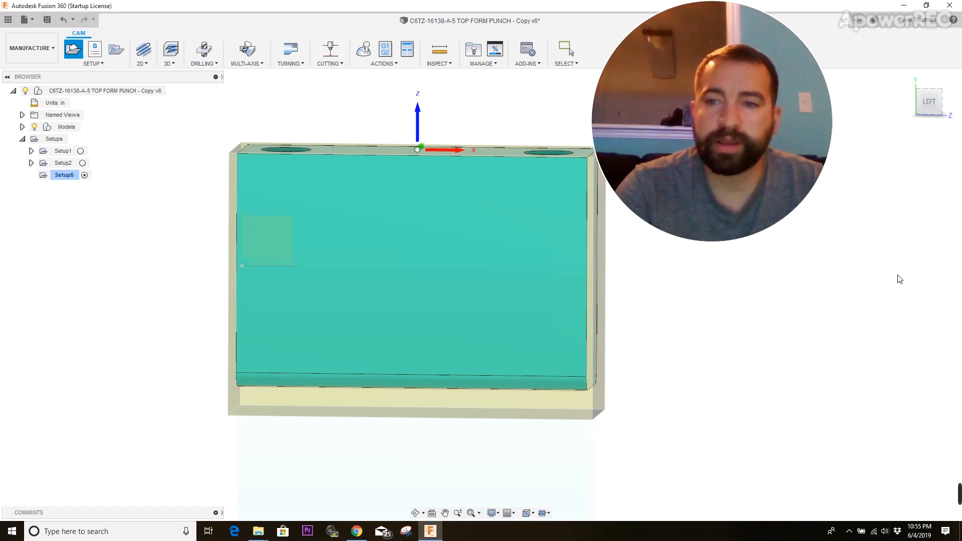
mouse_move(685, 301)
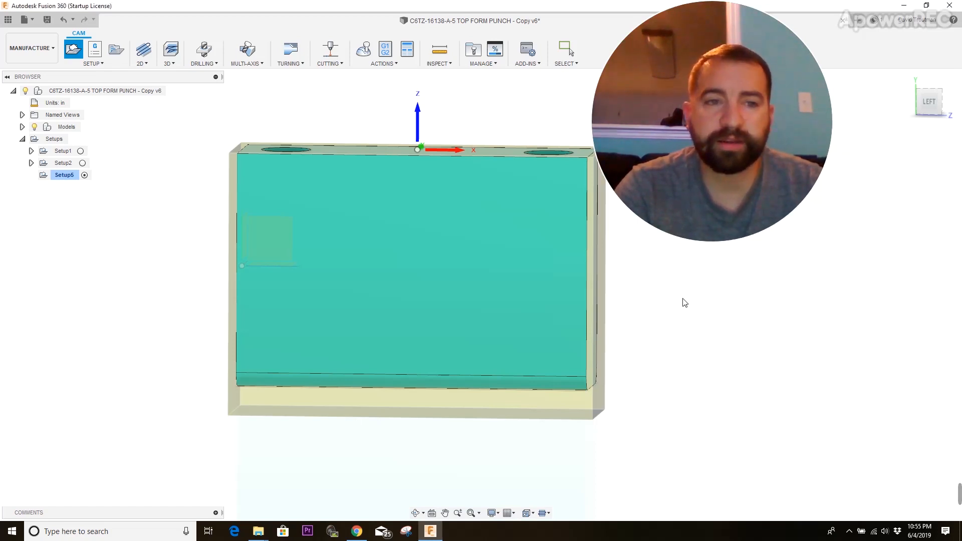